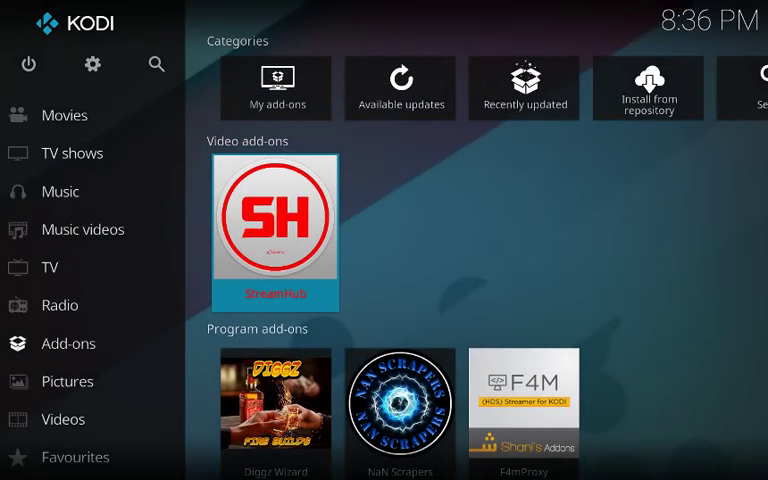
# - Launch StreamHub from Video add-ons and scroll through its main category menu
pyautogui.click(276, 232)
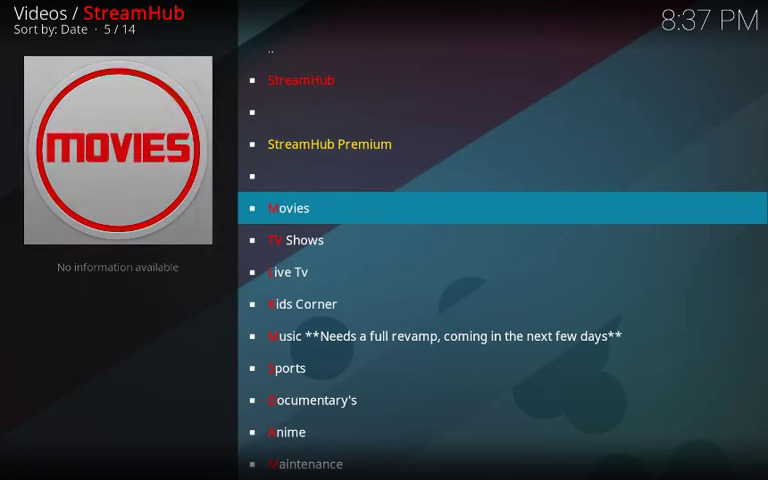
pyautogui.scroll(-3)
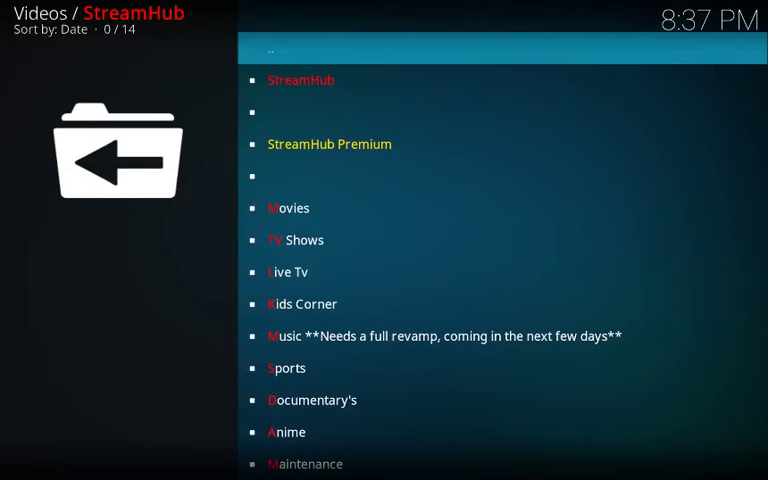
pyautogui.scroll(-3)
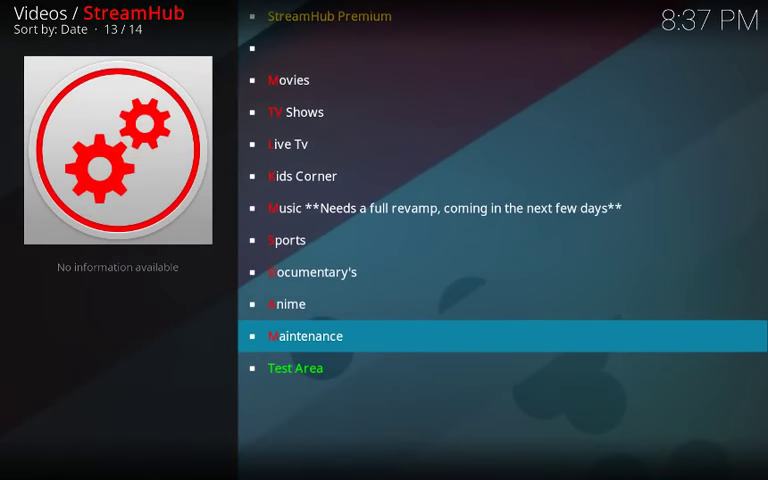
# - In StreamHub's add-on settings (via Maintenance), set Playback default action to Auto Play
pyautogui.click(304, 336)
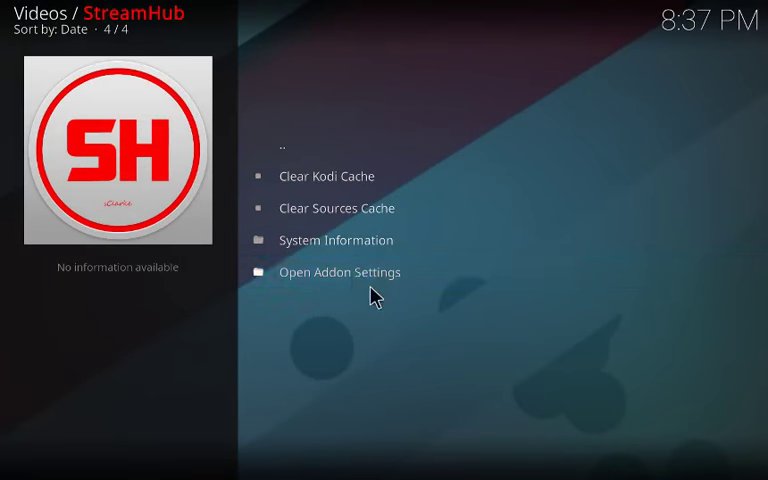
pyautogui.click(340, 272)
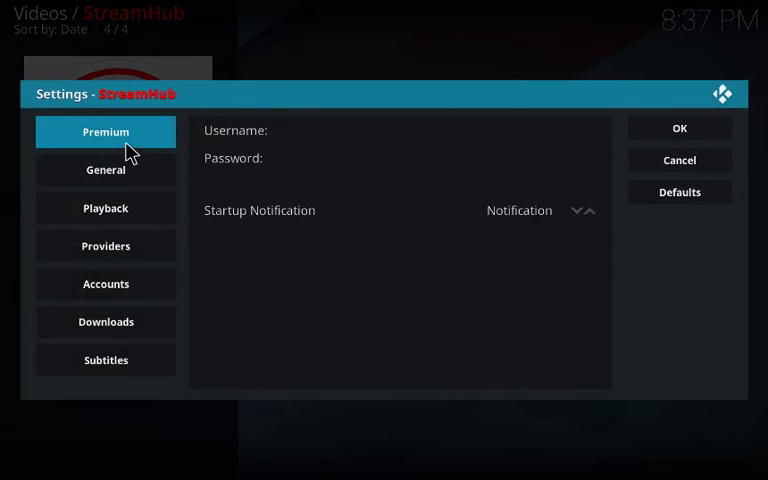
pyautogui.click(104, 208)
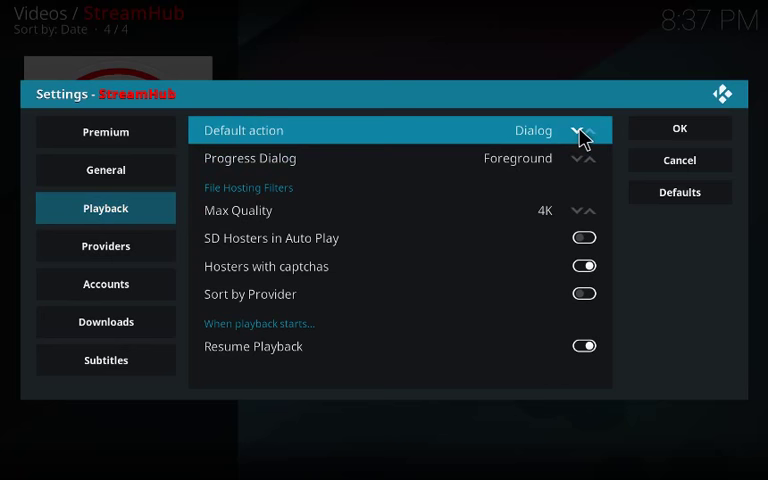
pyautogui.click(596, 130)
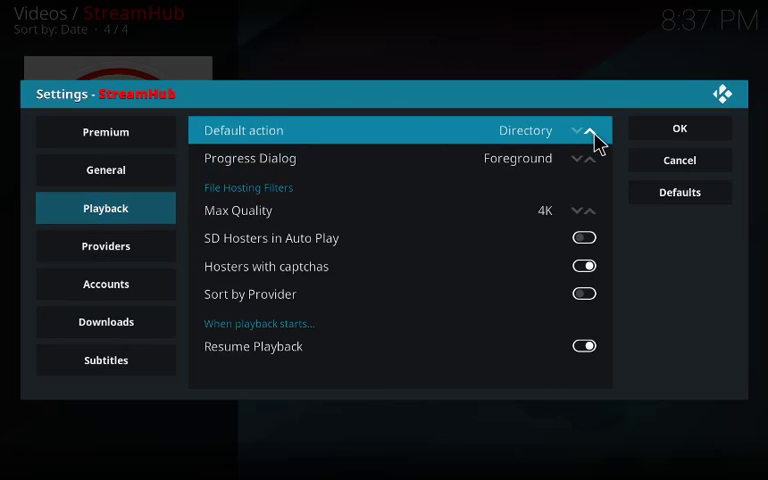
pyautogui.click(570, 132)
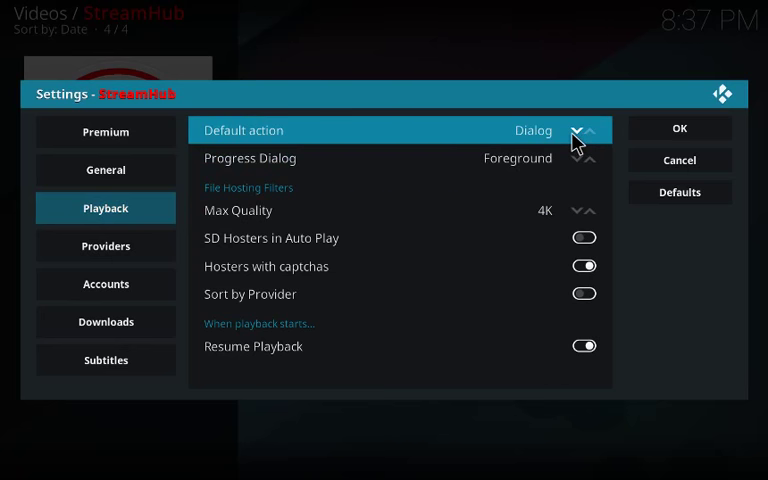
pyautogui.click(584, 132)
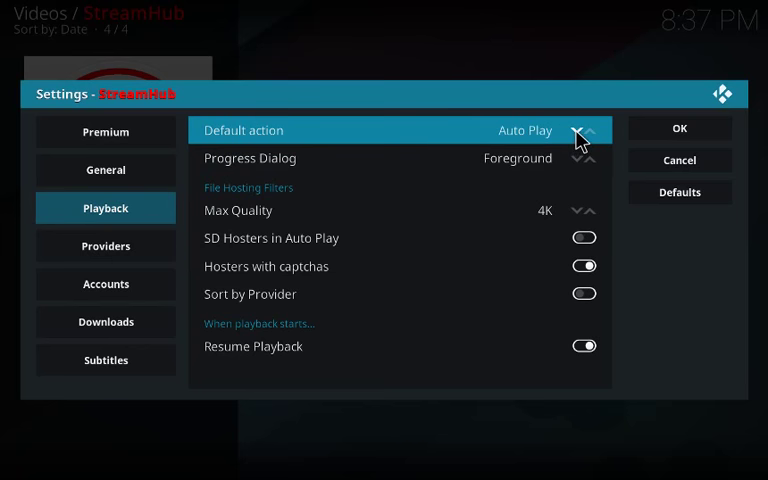
# - Review the Providers settings, adjust the providers timeout, and save the settings with OK
pyautogui.click(104, 244)
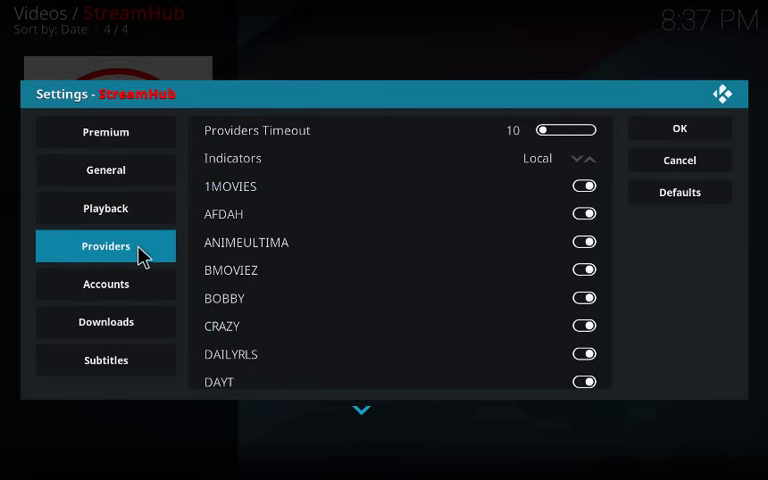
pyautogui.moveTo(556, 140)
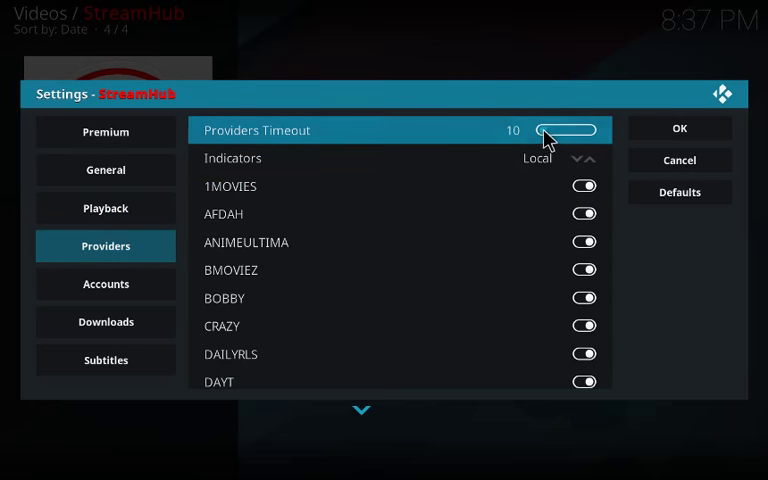
pyautogui.moveTo(544, 130); pyautogui.dragTo(564, 130)
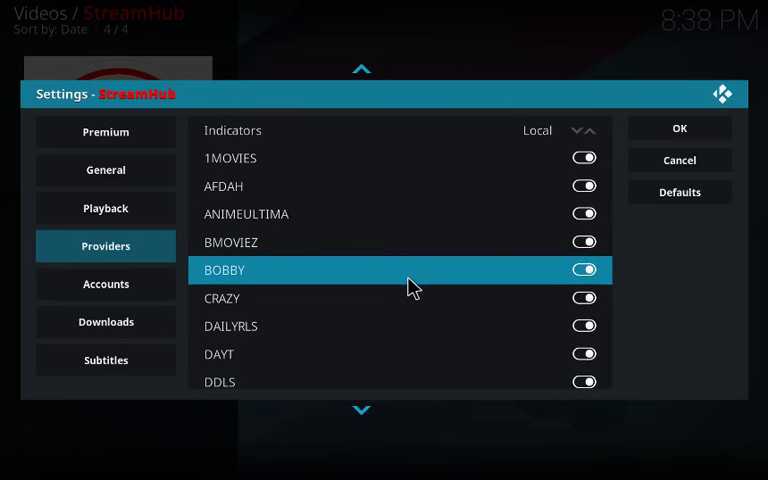
pyautogui.click(104, 284)
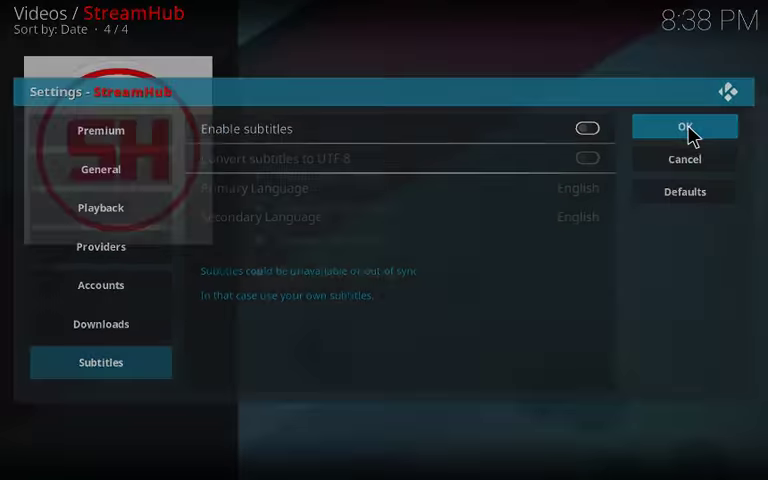
pyautogui.click(684, 126)
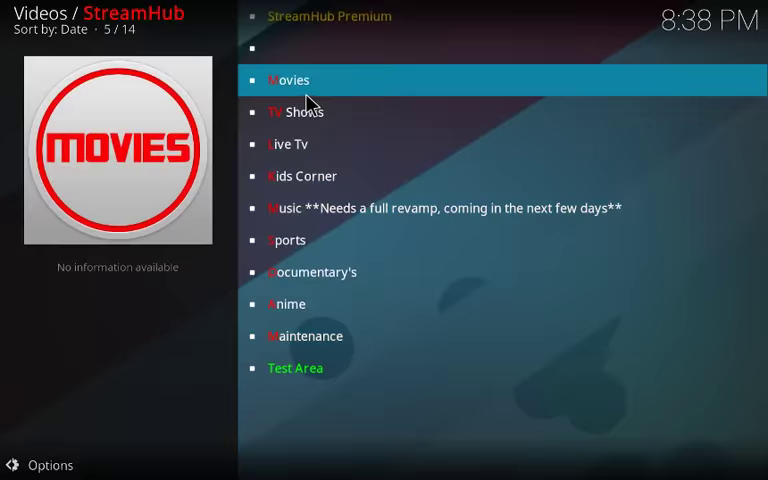
# - Browse Movies > New Movies and scroll to Guardians of the Galaxy Vol. 2 (2017)
pyautogui.click(288, 80)
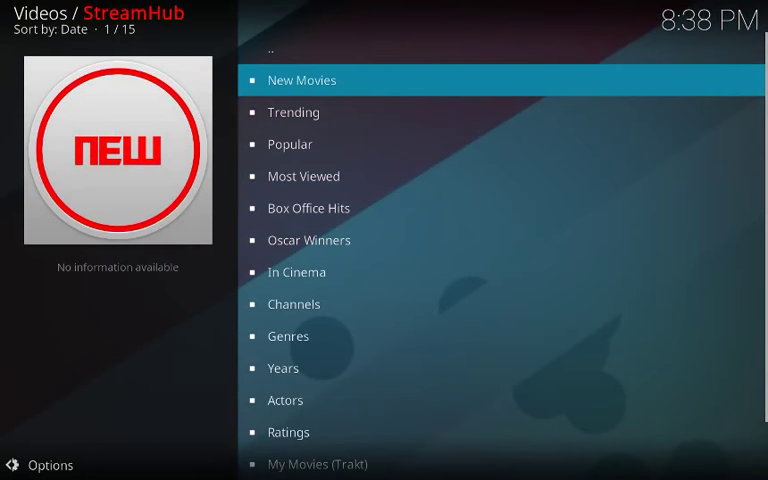
pyautogui.click(302, 80)
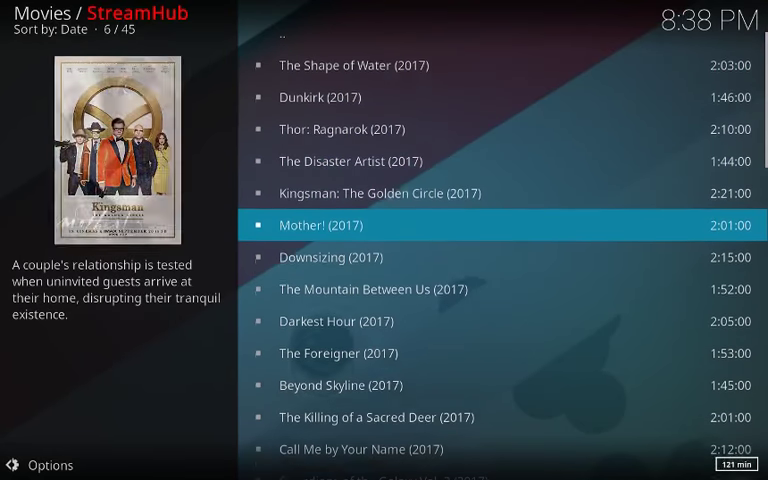
pyautogui.scroll(-3)
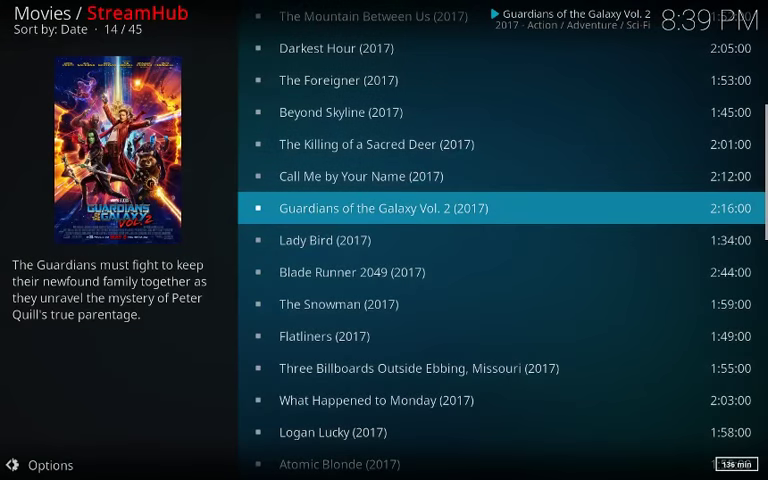
pyautogui.moveTo(160, 180)
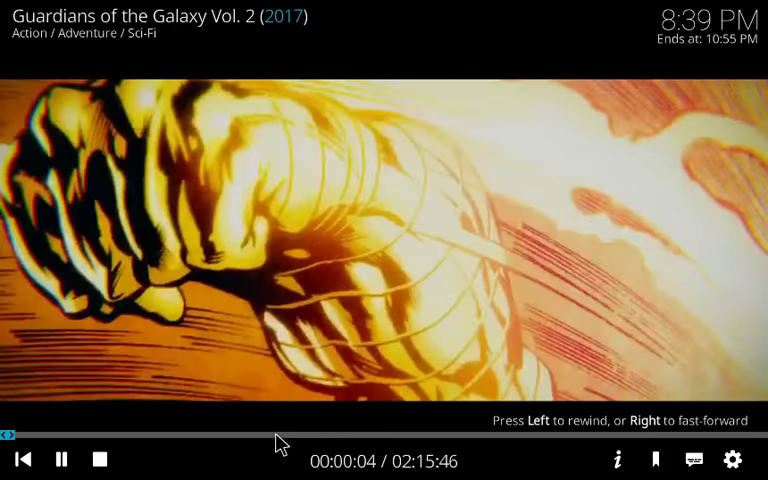
# - Seek the movie to about 48 minutes, then stop playback and return to the movie categories
pyautogui.click(62, 460)
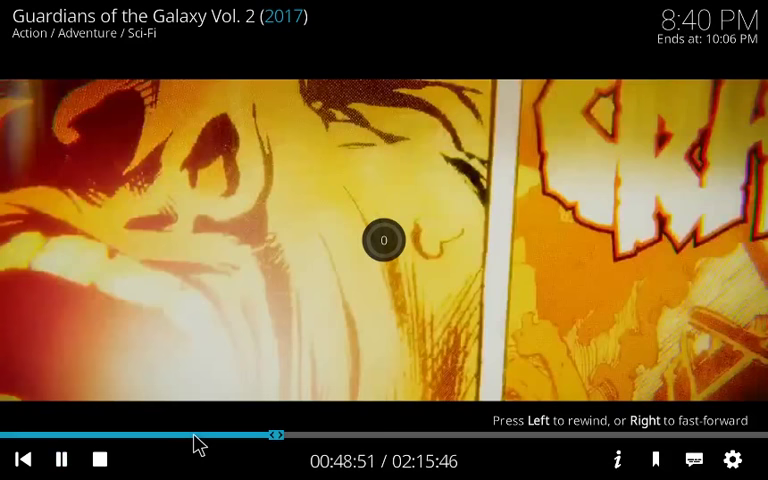
pyautogui.click(100, 460)
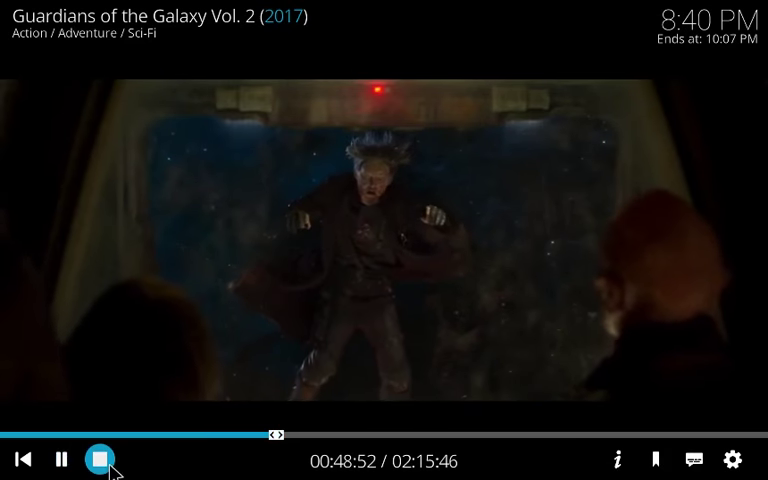
pyautogui.click(100, 458)
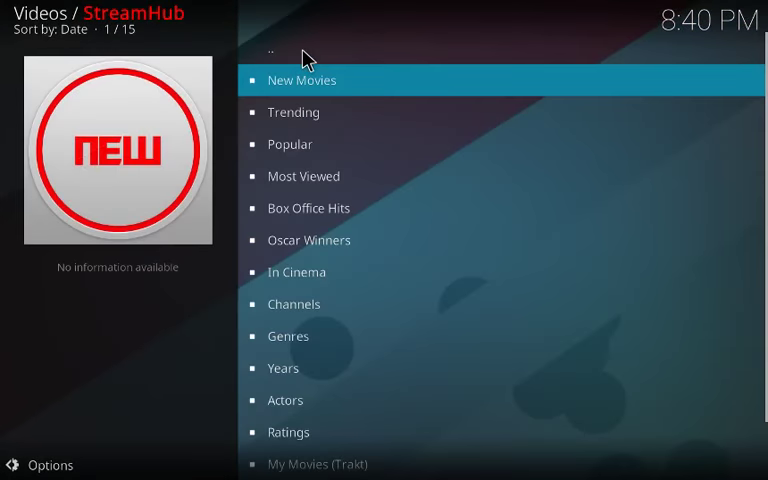
# - Browse the Oscar Winners movie list from StreamHub's Movies menu
pyautogui.click(310, 272)
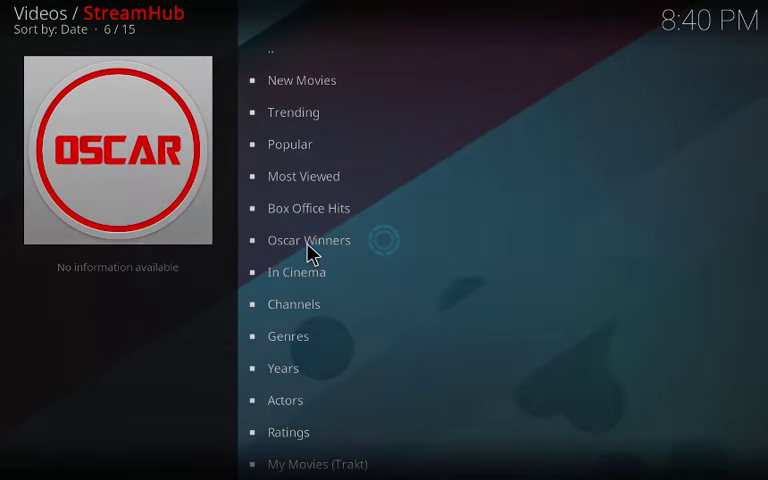
pyautogui.click(308, 240)
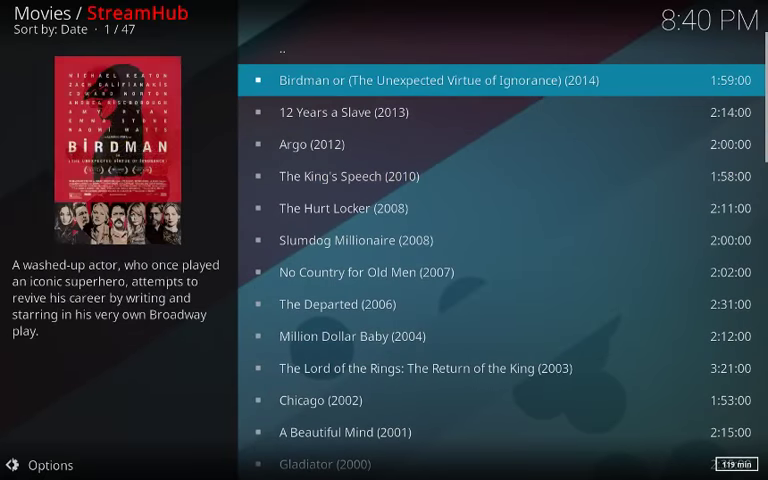
pyautogui.press('Up')
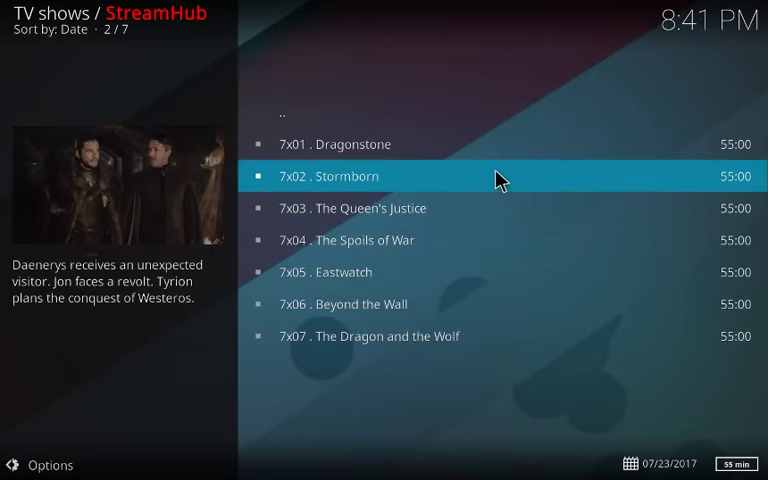
# - Play episode 7x02 Stormborn, then back out of StreamHub's TV menus to the Add-ons home screen
pyautogui.click(330, 176)
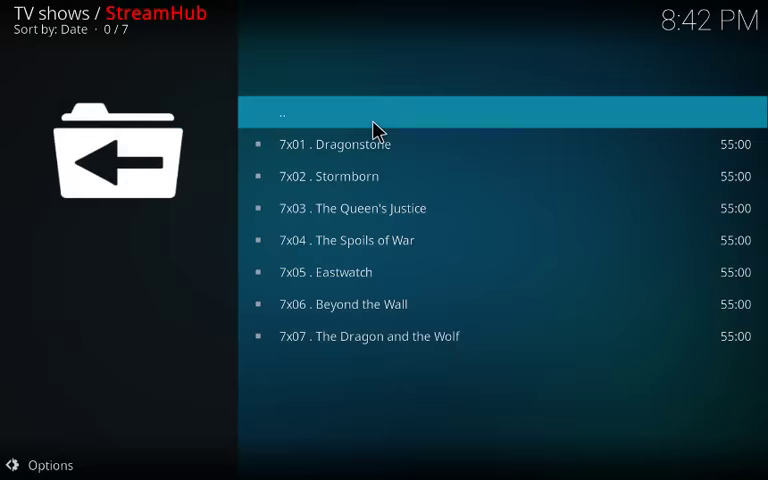
pyautogui.click(284, 112)
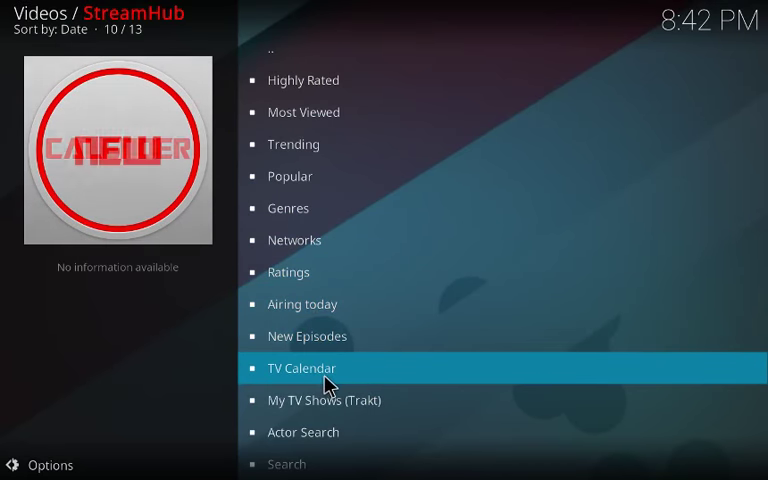
pyautogui.scroll(-3)
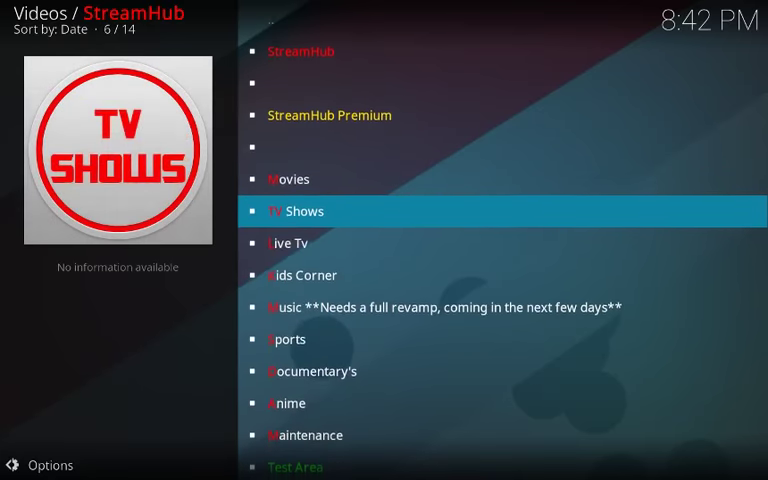
pyautogui.press('Up')
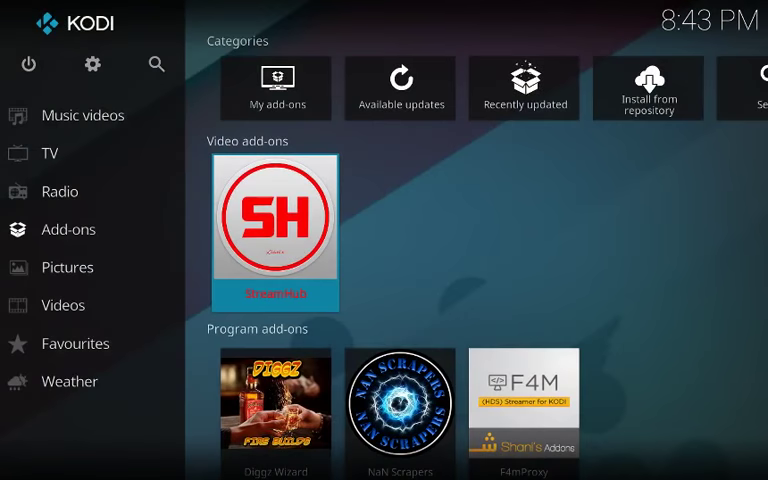
# - Enter Kodi's System settings, view the Audio category, and return to the settings overview
pyautogui.click(50, 152)
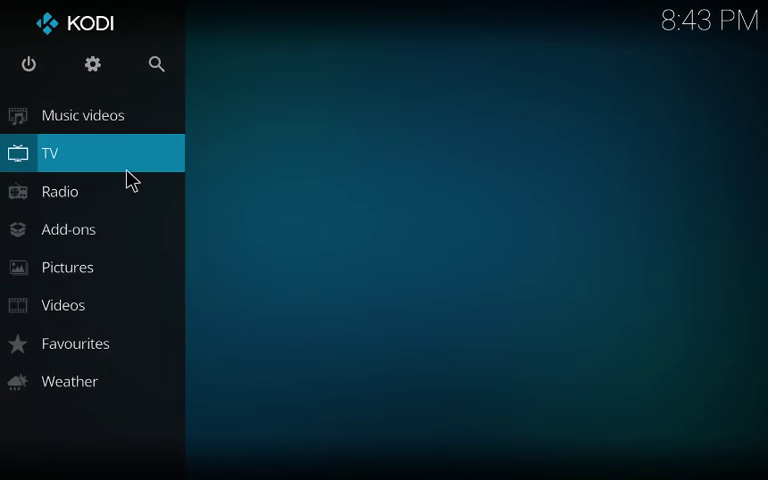
pyautogui.click(52, 152)
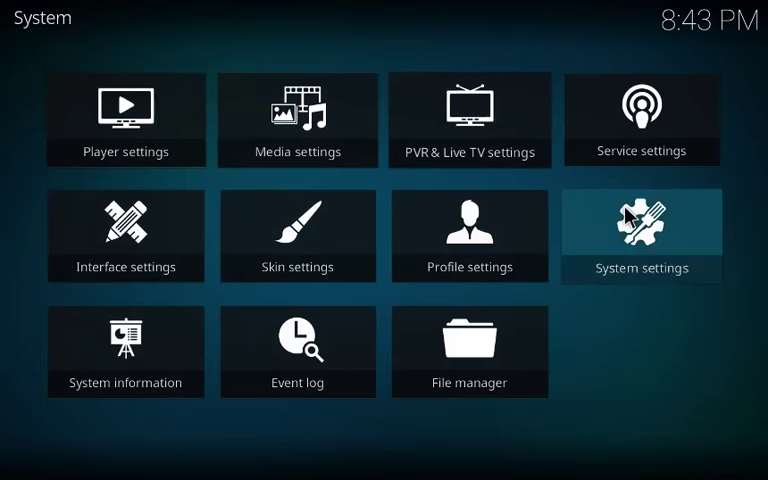
pyautogui.click(640, 236)
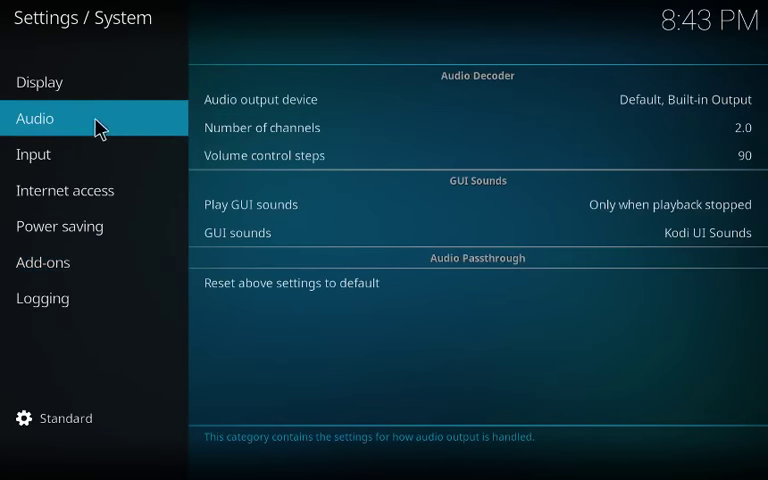
pyautogui.click(32, 154)
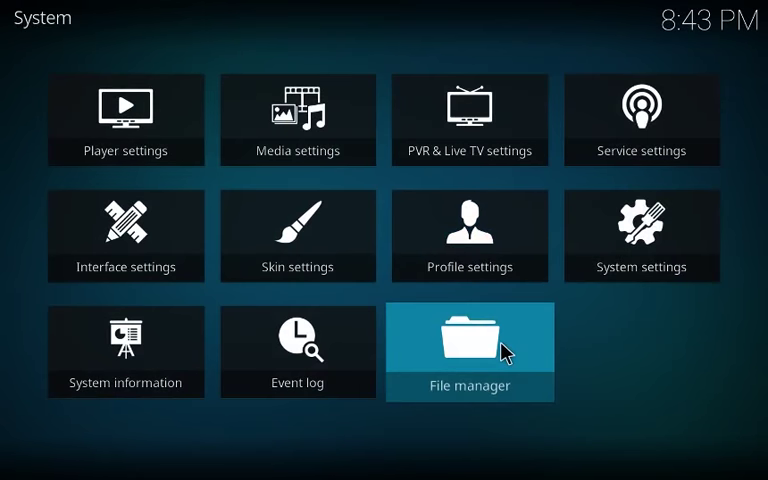
pyautogui.click(468, 350)
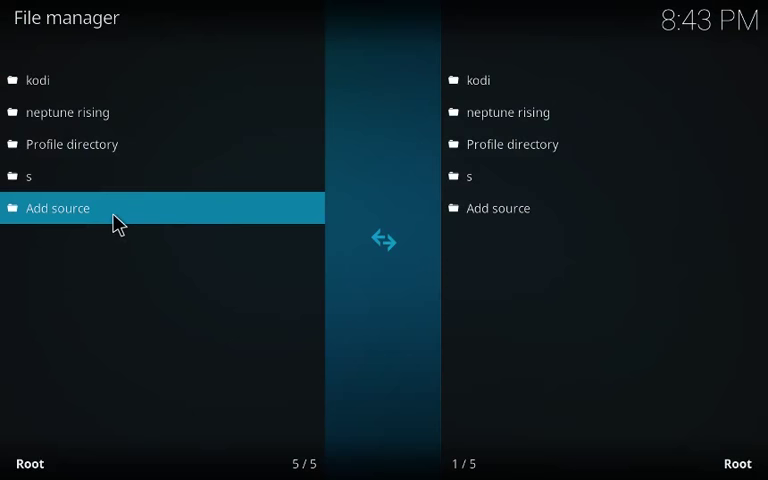
pyautogui.moveTo(128, 220)
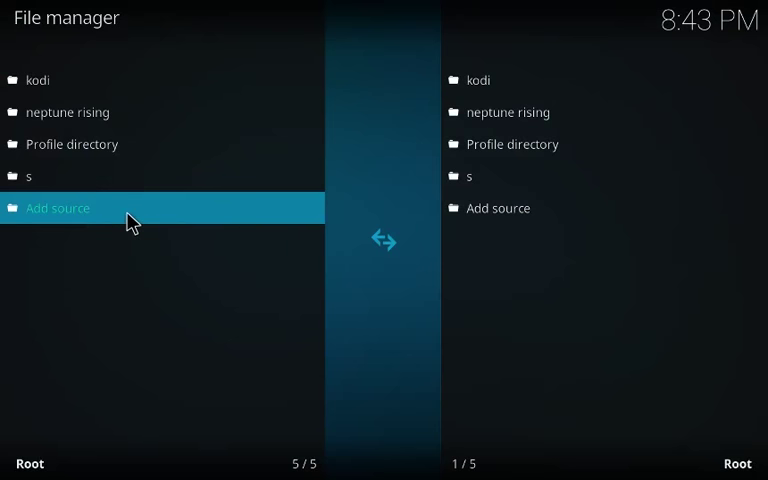
pyautogui.click(56, 208)
pyautogui.write('http:/')
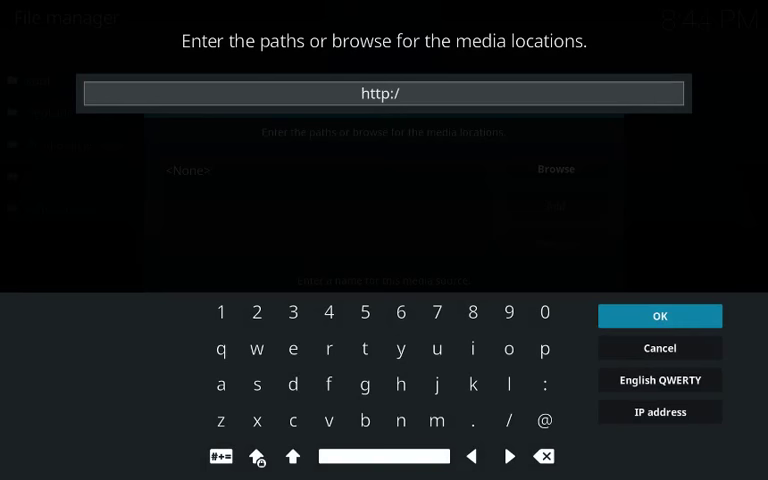
pyautogui.write('archive')
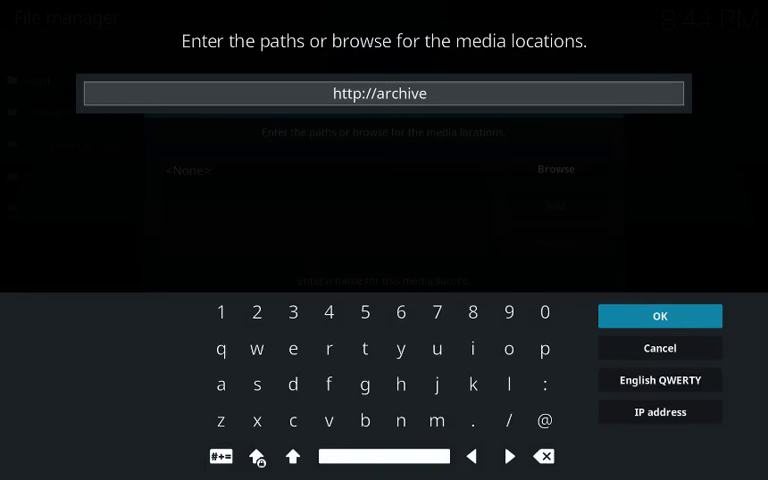
pyautogui.write('.org/download')
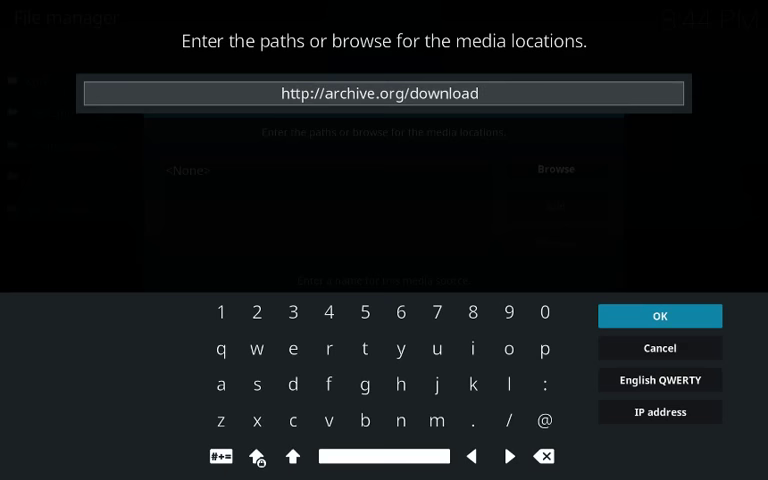
pyautogui.write('/reposi')
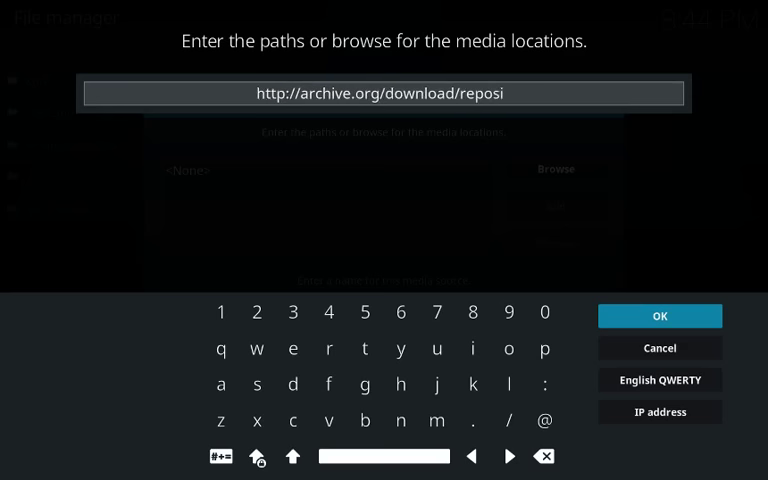
pyautogui.write('t')
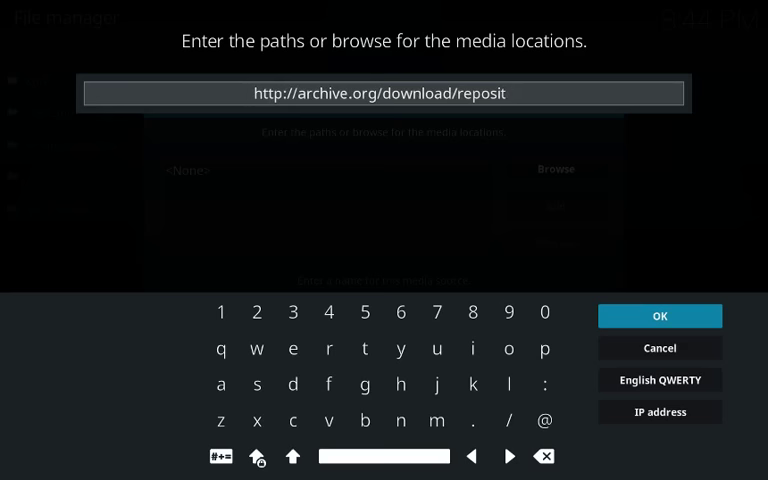
pyautogui.write('ory')
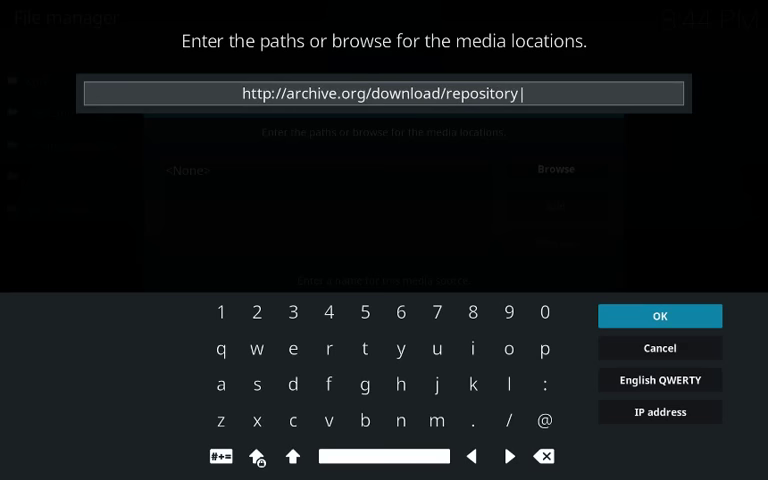
pyautogui.write('.streamhub')
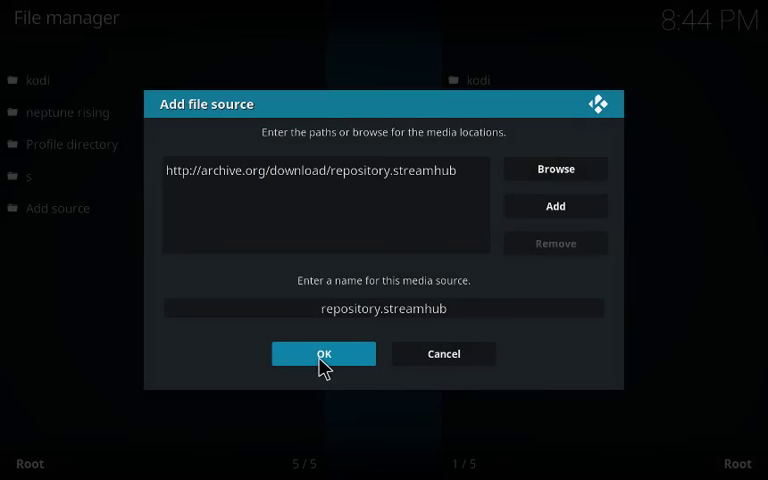
pyautogui.click(324, 354)
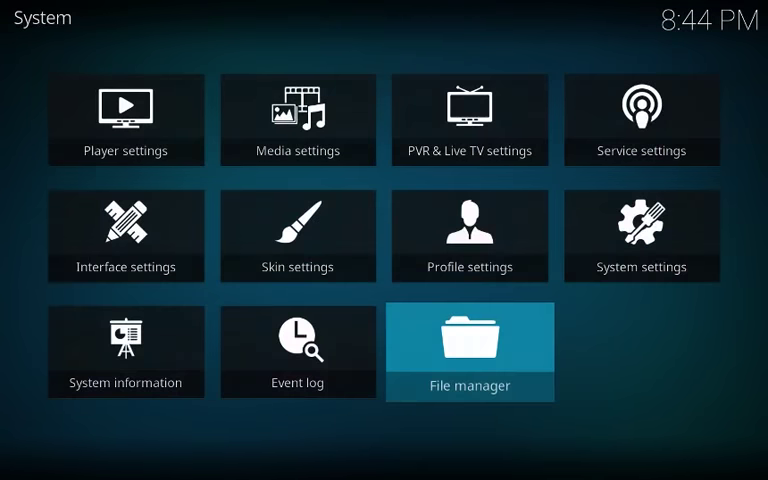
# - Install repository.streamhub.zip via Add-ons > Install from zip file from the new source
pyautogui.click(68, 268)
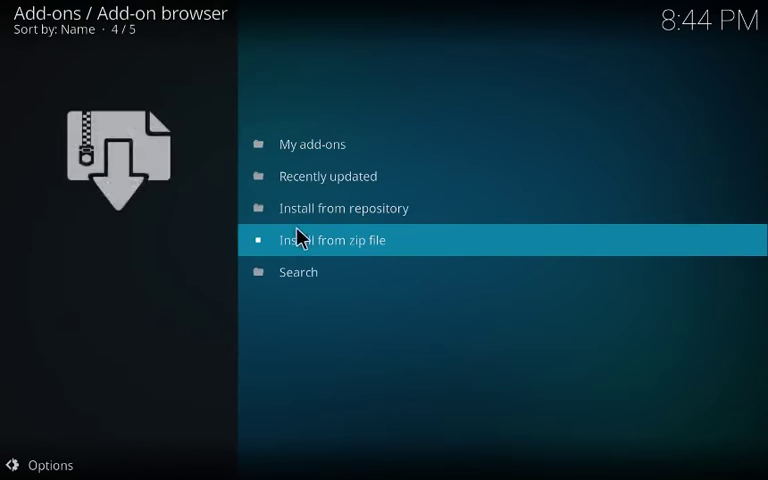
pyautogui.click(330, 240)
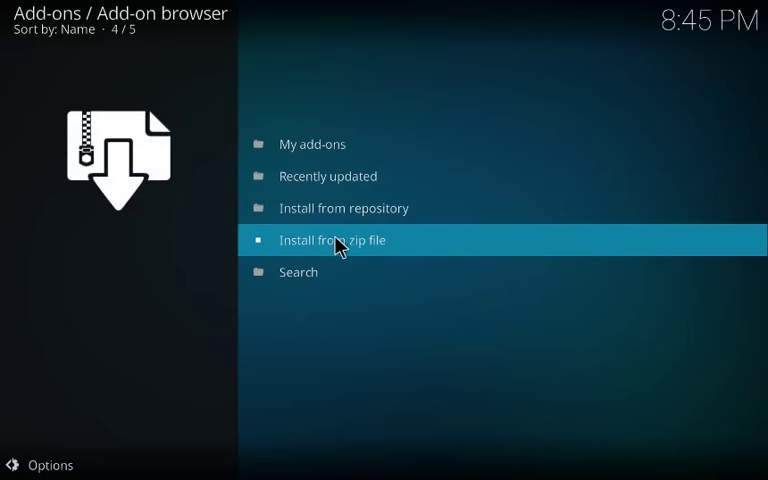
pyautogui.click(332, 240)
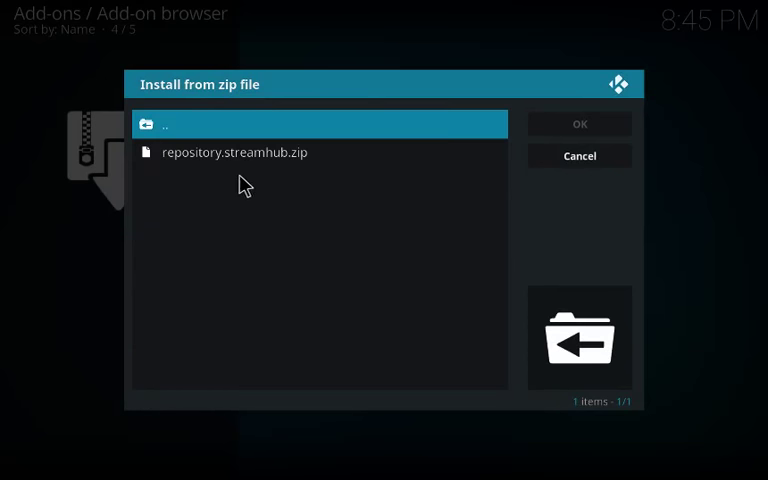
pyautogui.click(234, 152)
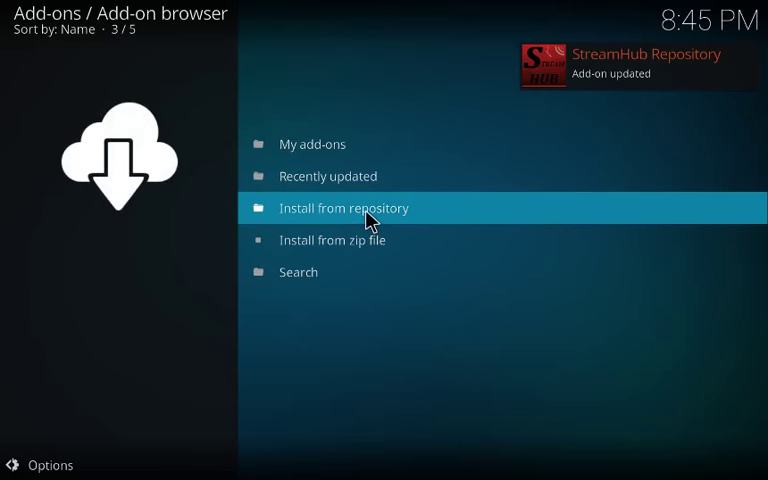
# - Install the StreamHub video add-on from StreamHub Repository > Video add-ons
pyautogui.click(344, 208)
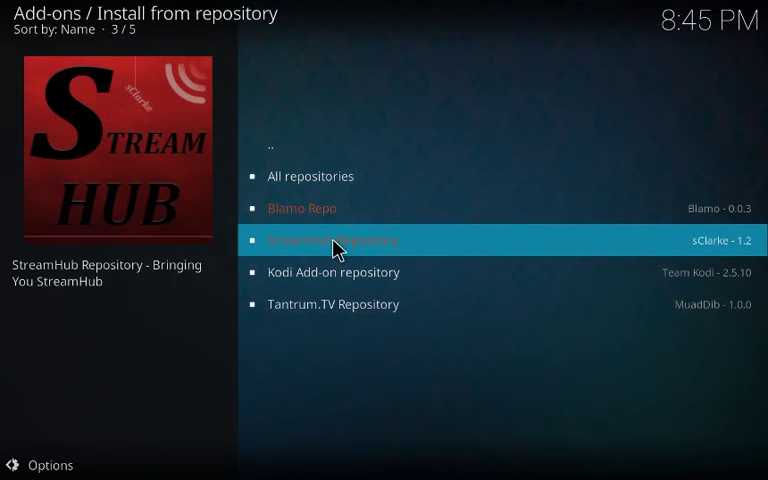
pyautogui.click(330, 240)
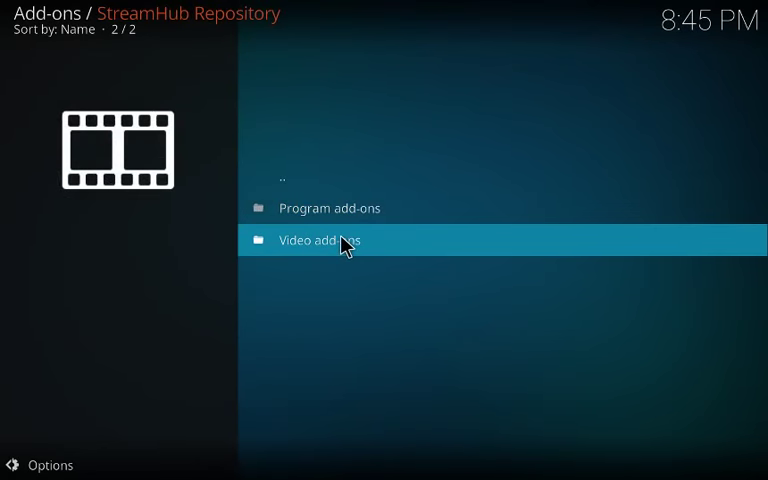
pyautogui.click(322, 240)
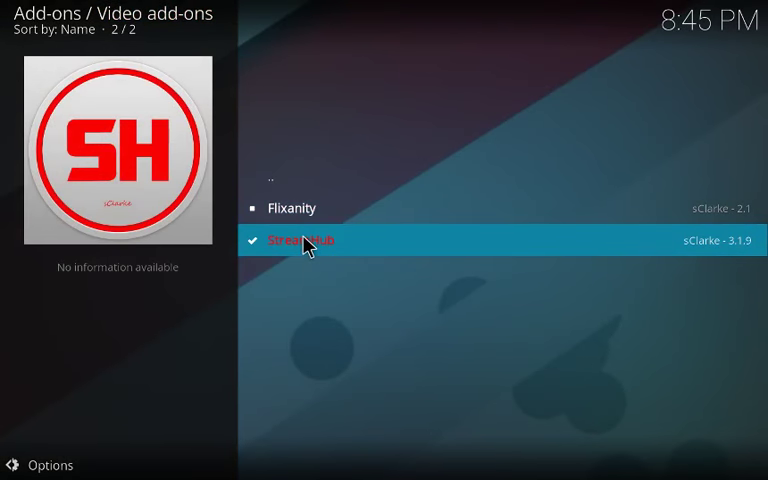
pyautogui.click(310, 240)
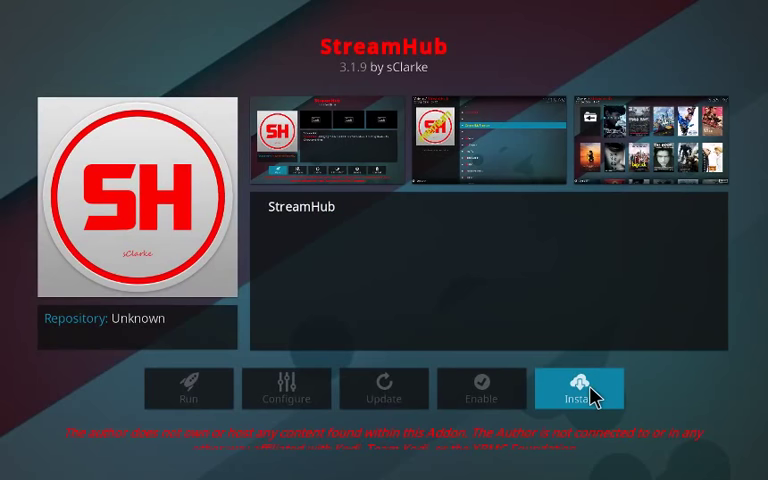
pyautogui.click(578, 388)
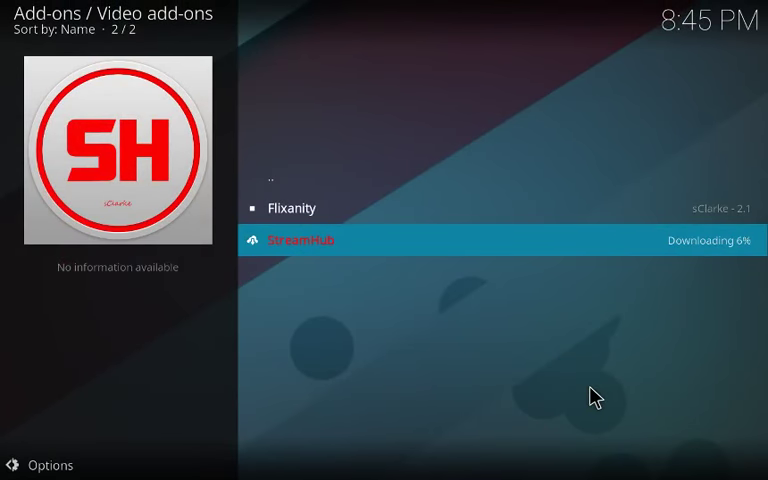